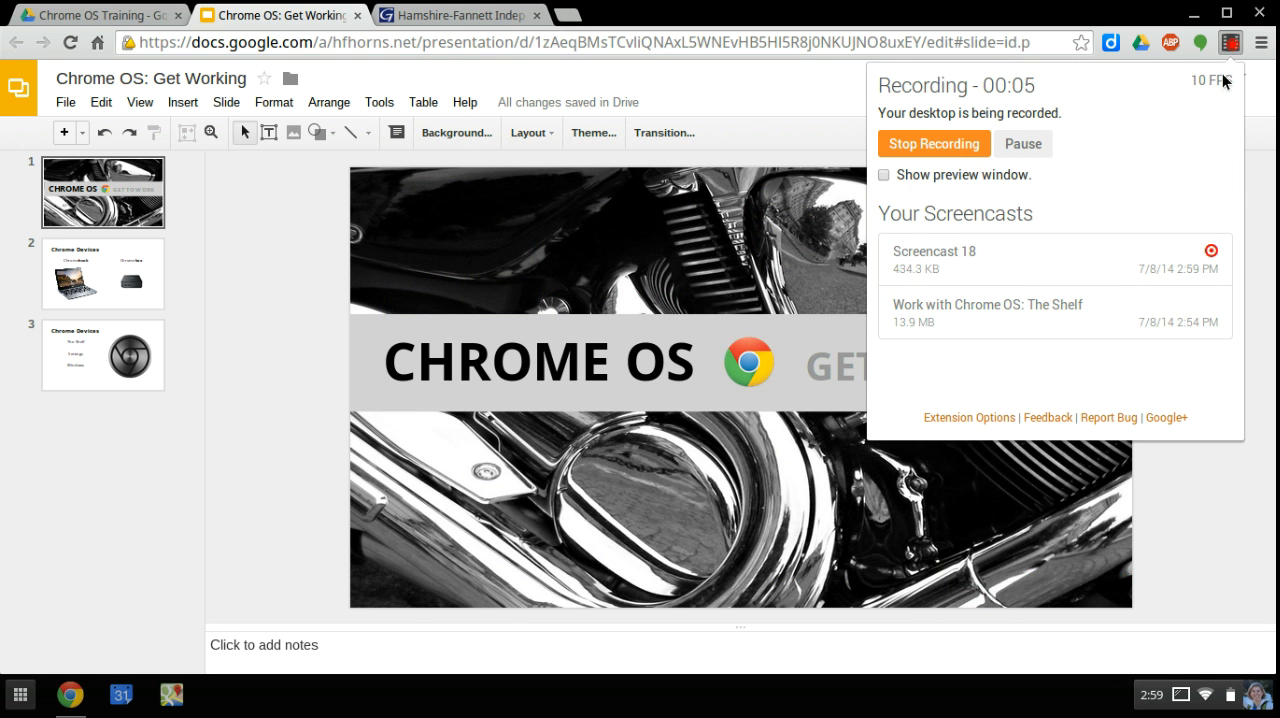
- Close the Screencastify recording popup so the Chrome OS: Get Working slides show
click(1230, 43)
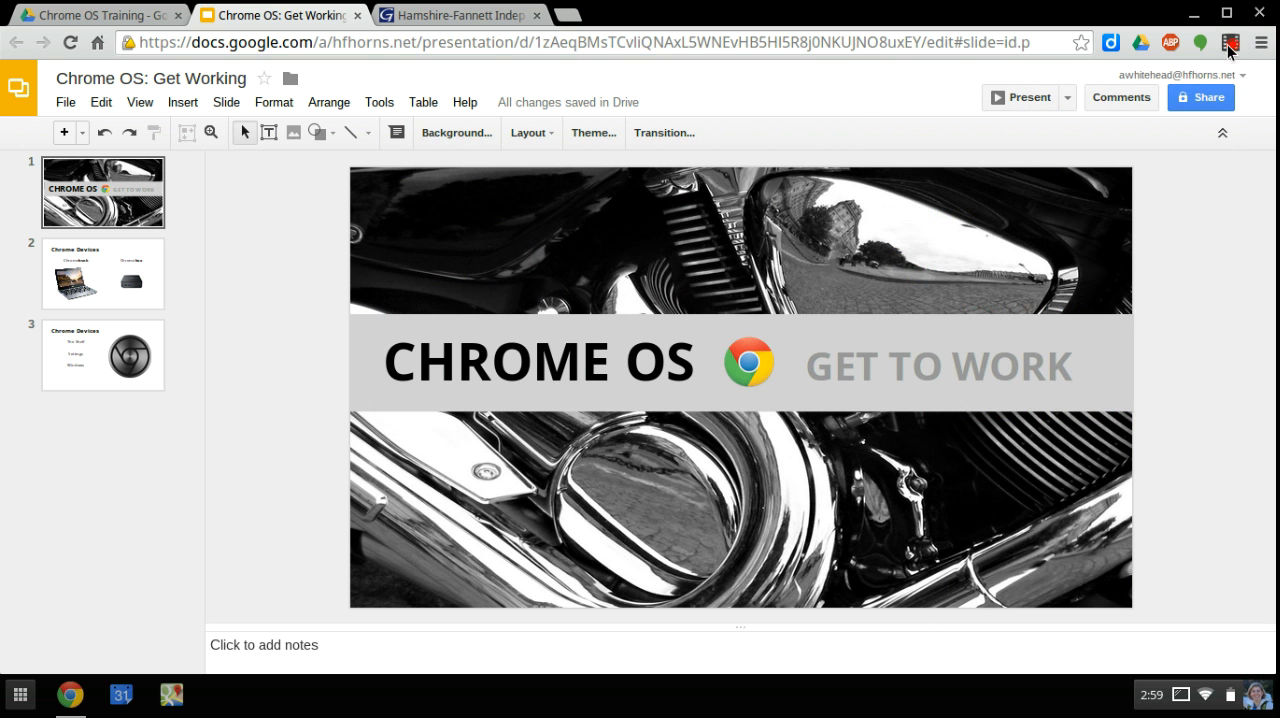
mouse_move(1198, 611)
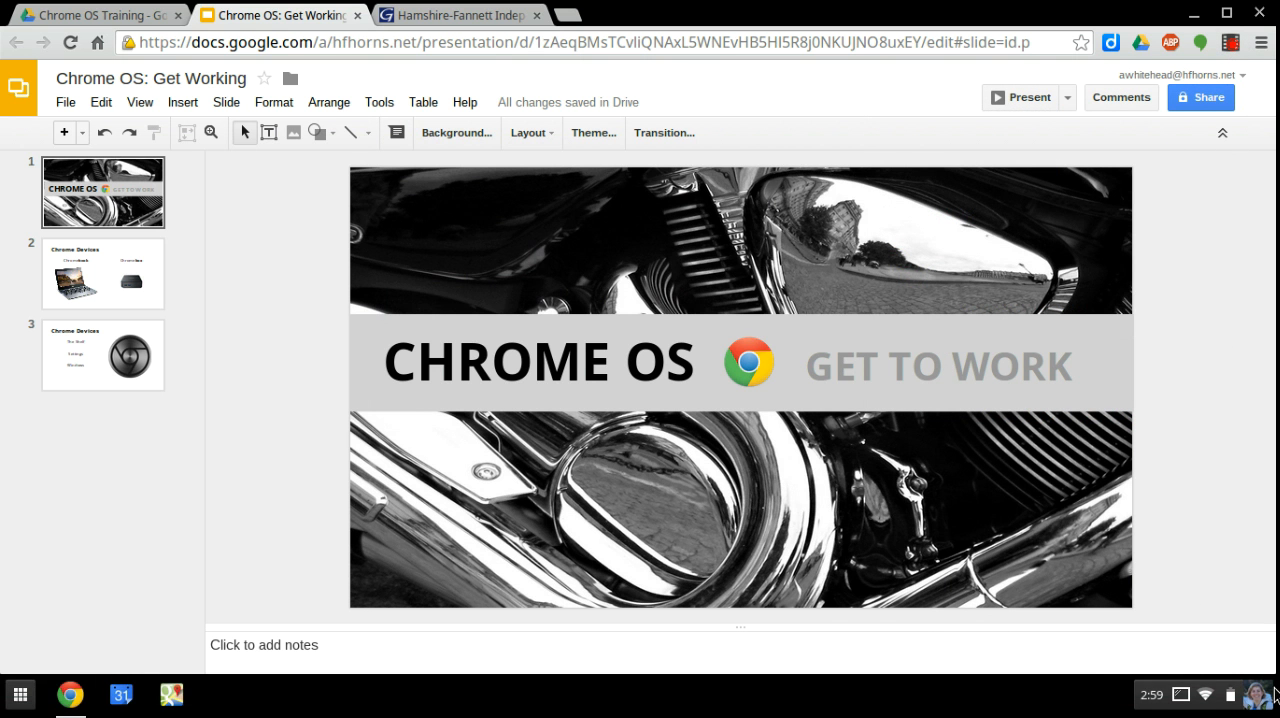
mouse_move(1145, 710)
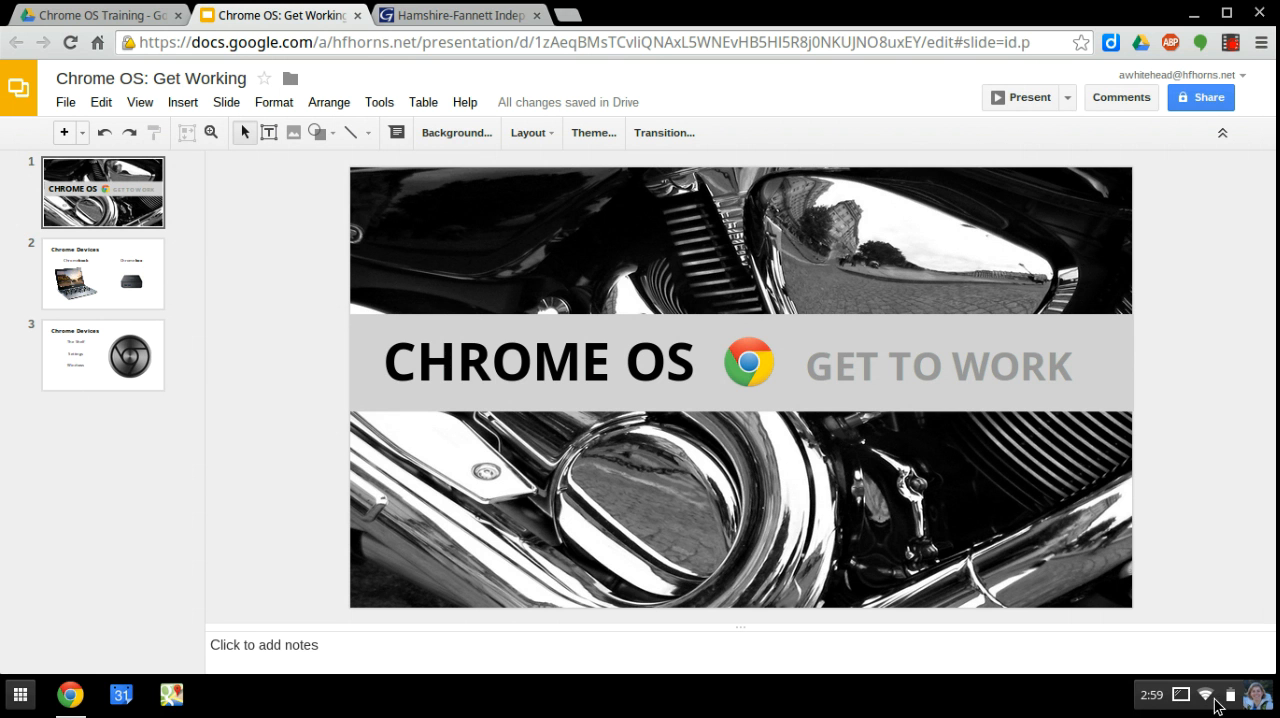
mouse_move(1228, 707)
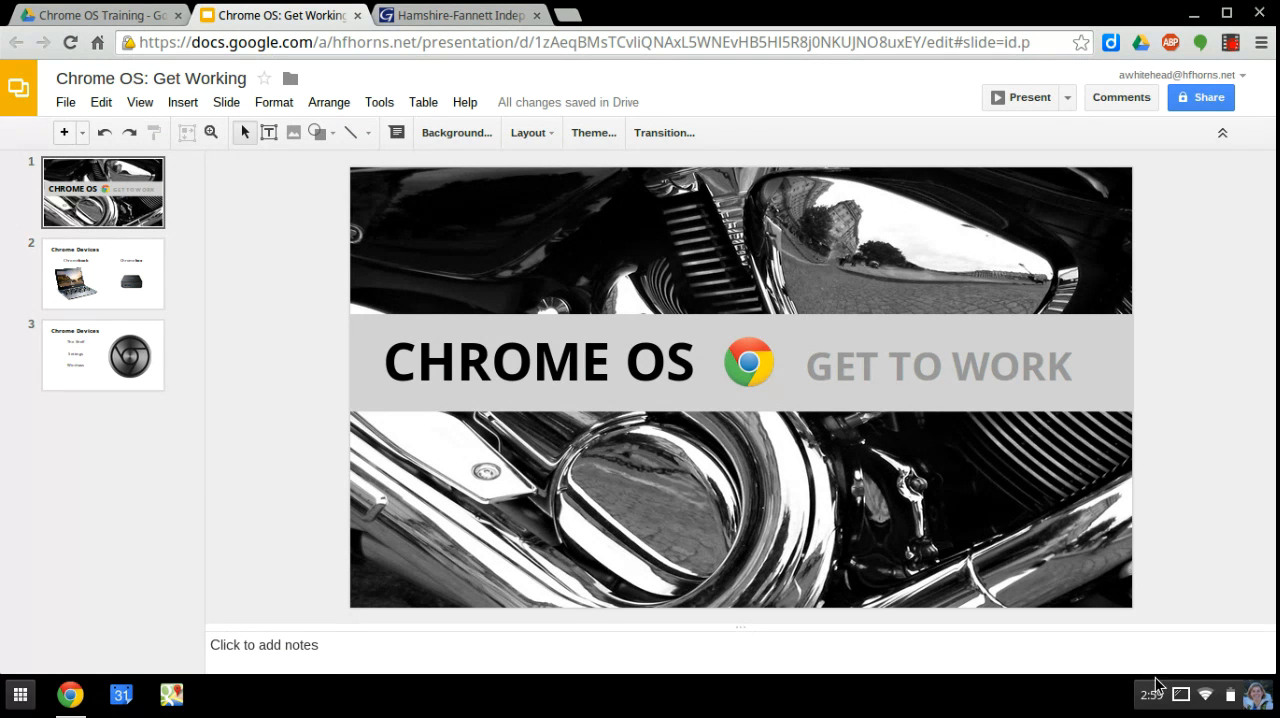
- Open the system tray menu from the shelf's clock, Wi-Fi and battery area
click(1155, 694)
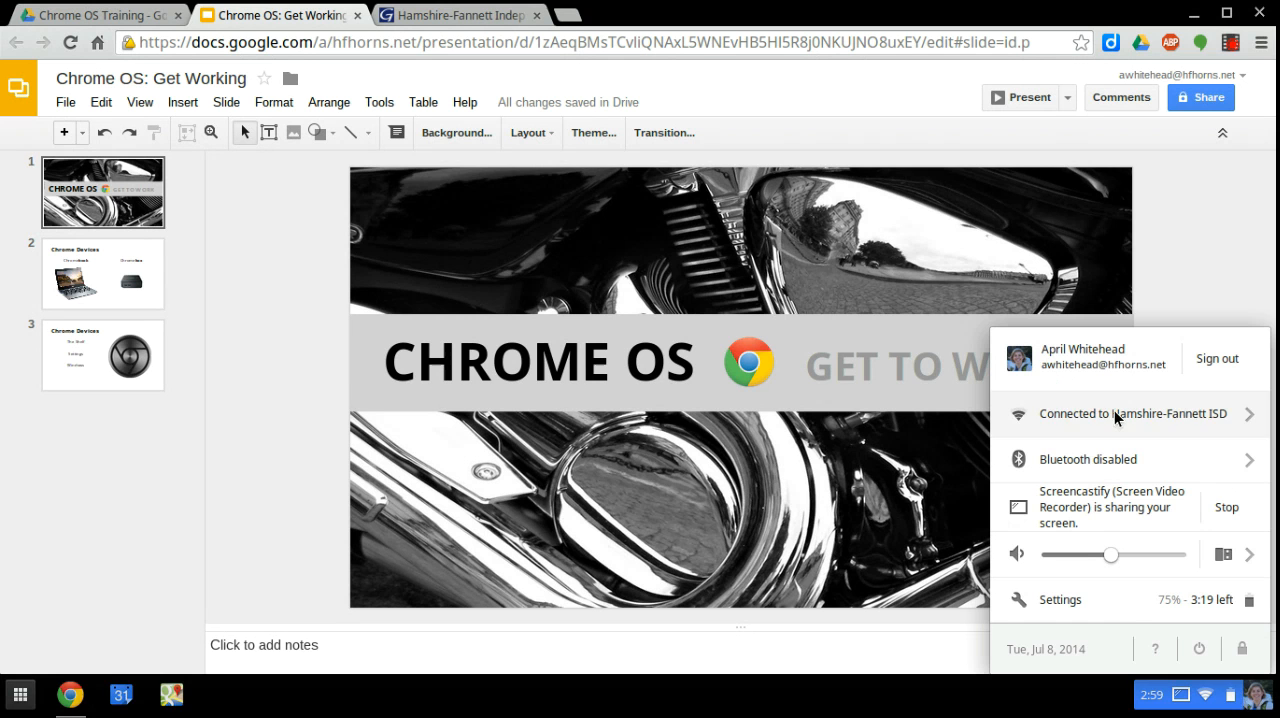
mouse_move(1135, 369)
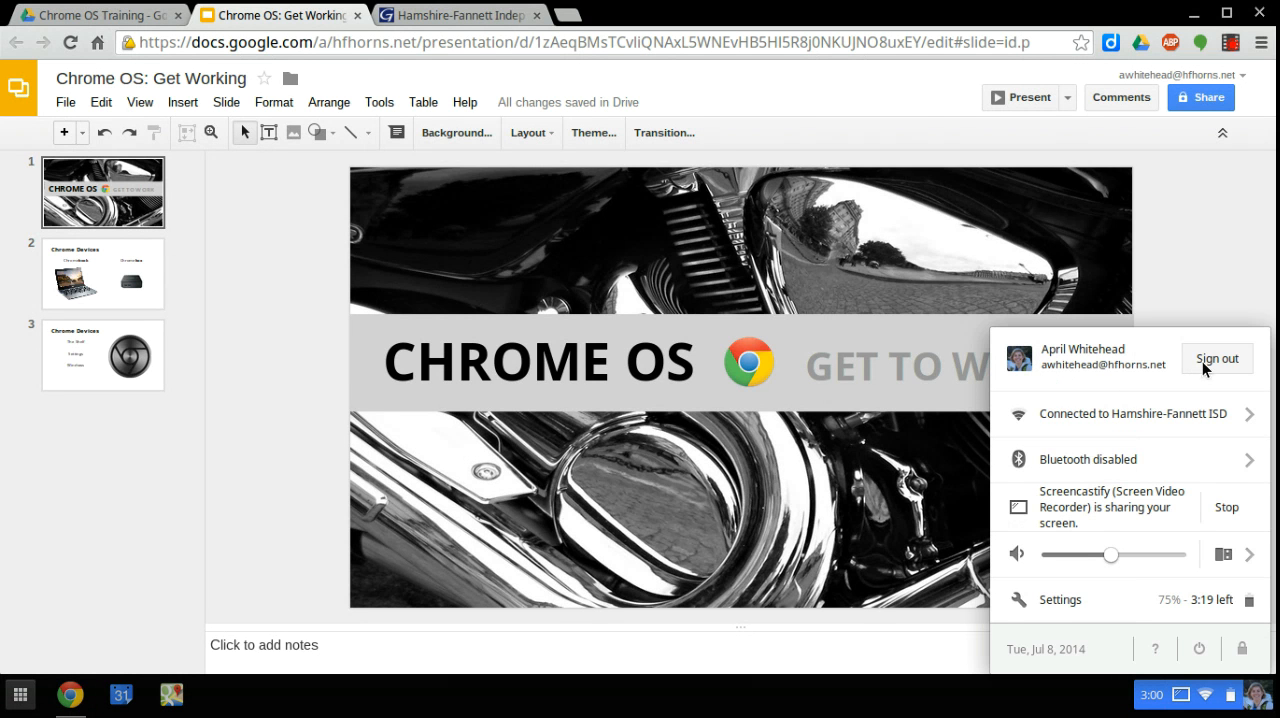
mouse_move(1100, 414)
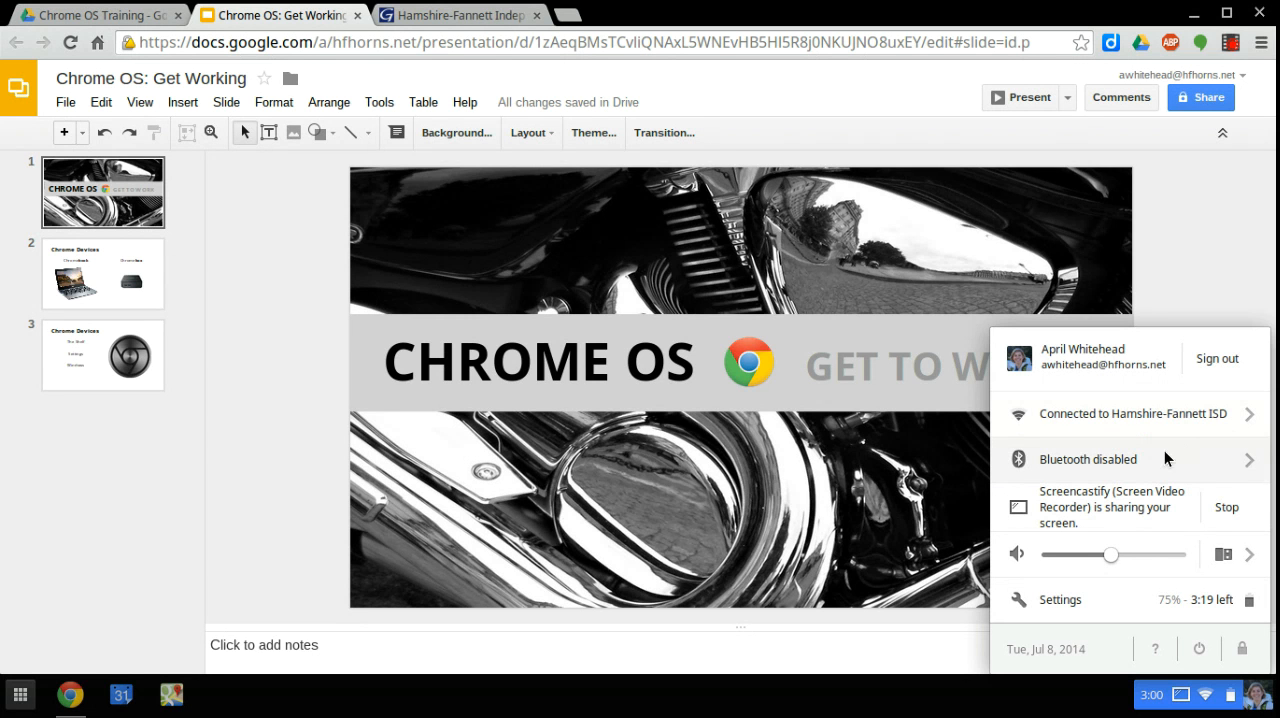
mouse_move(998, 475)
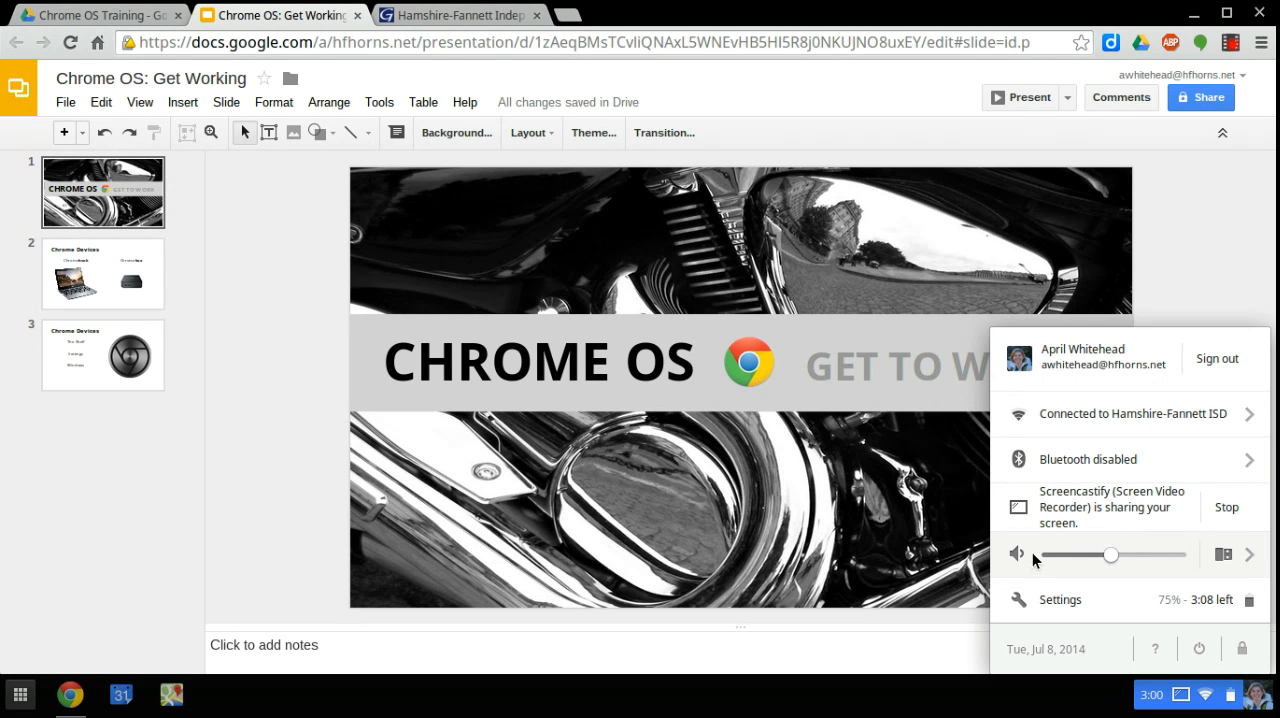
mouse_move(1199, 562)
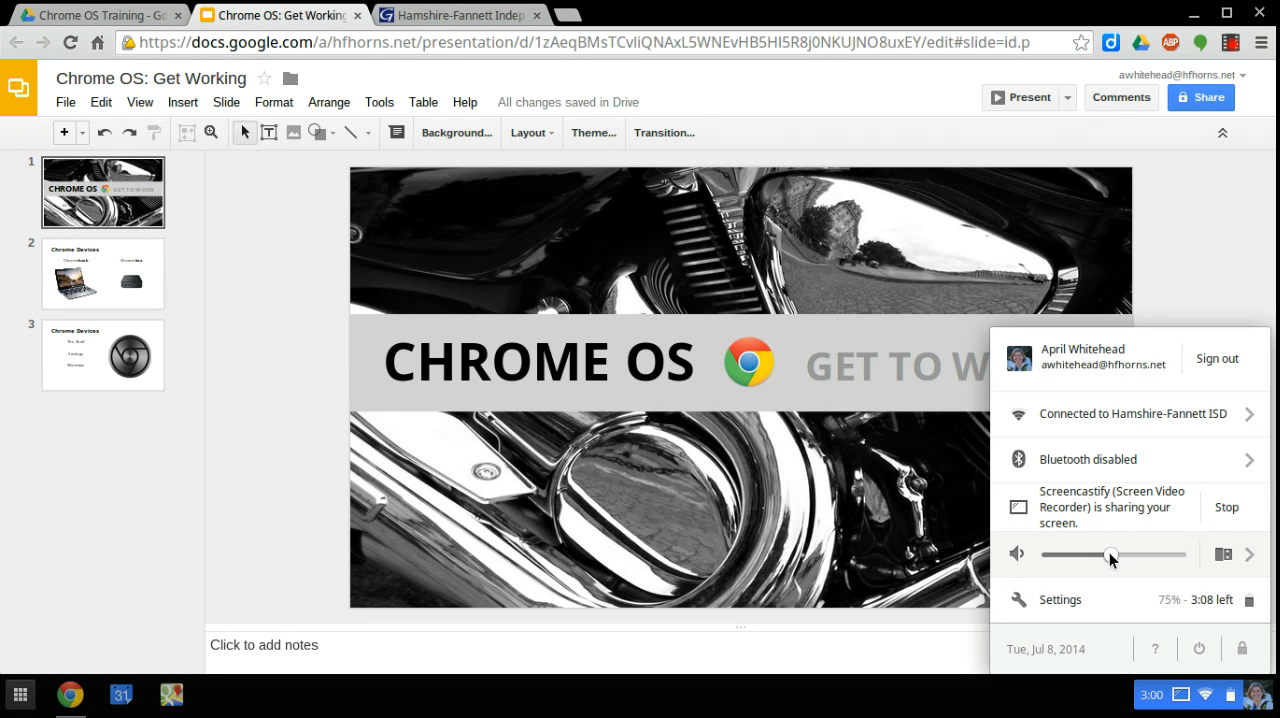
- Nudge the volume slider slightly higher, then open date and time settings
drag(1113, 554, 1145, 554)
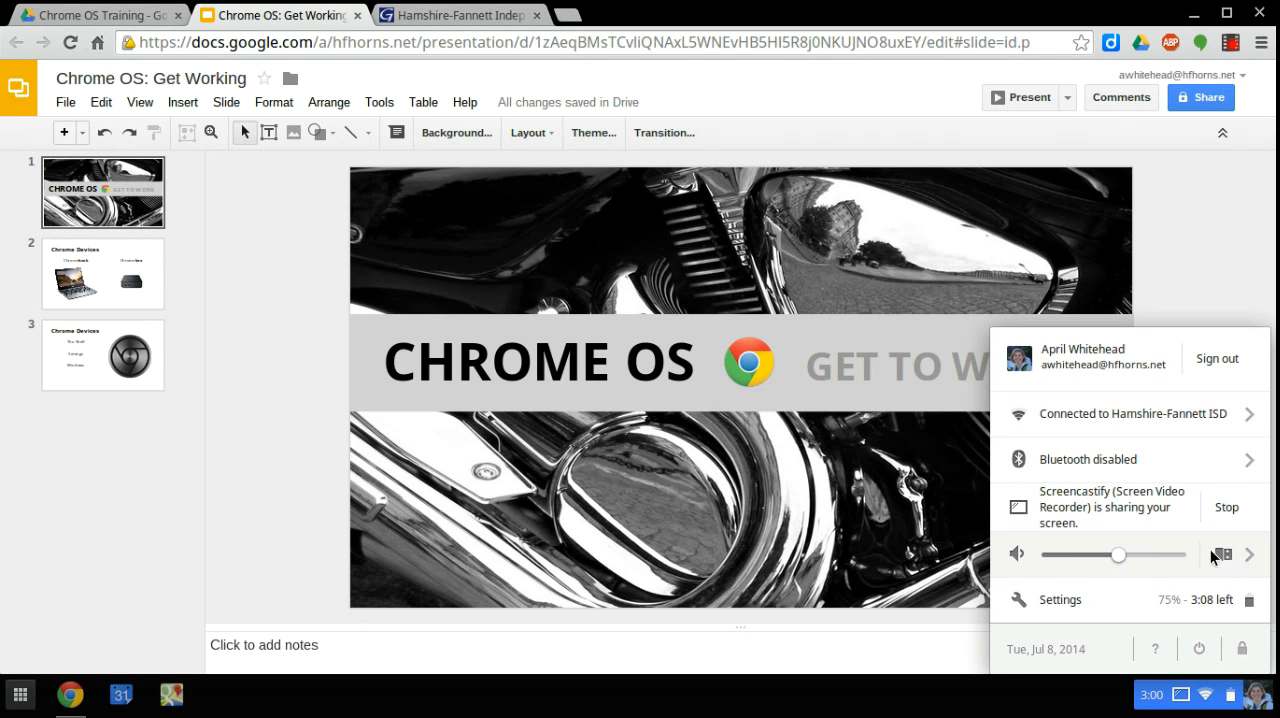
mouse_move(1245, 562)
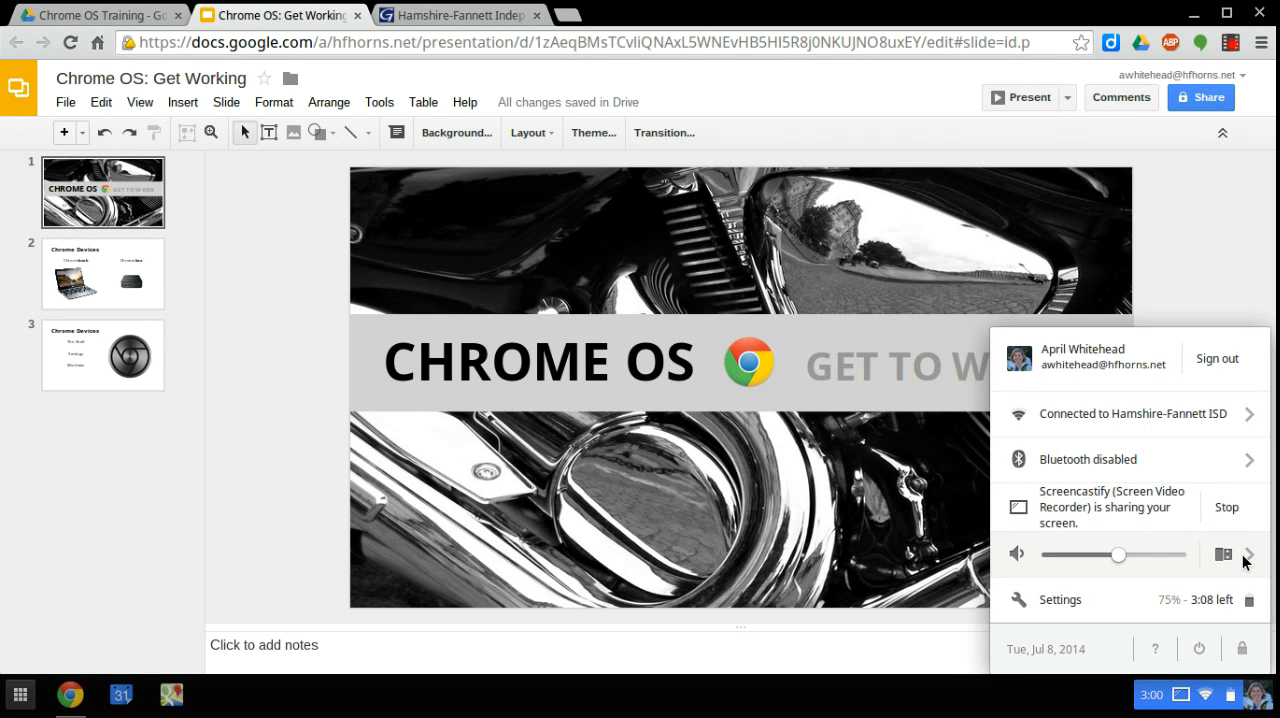
mouse_move(1020, 608)
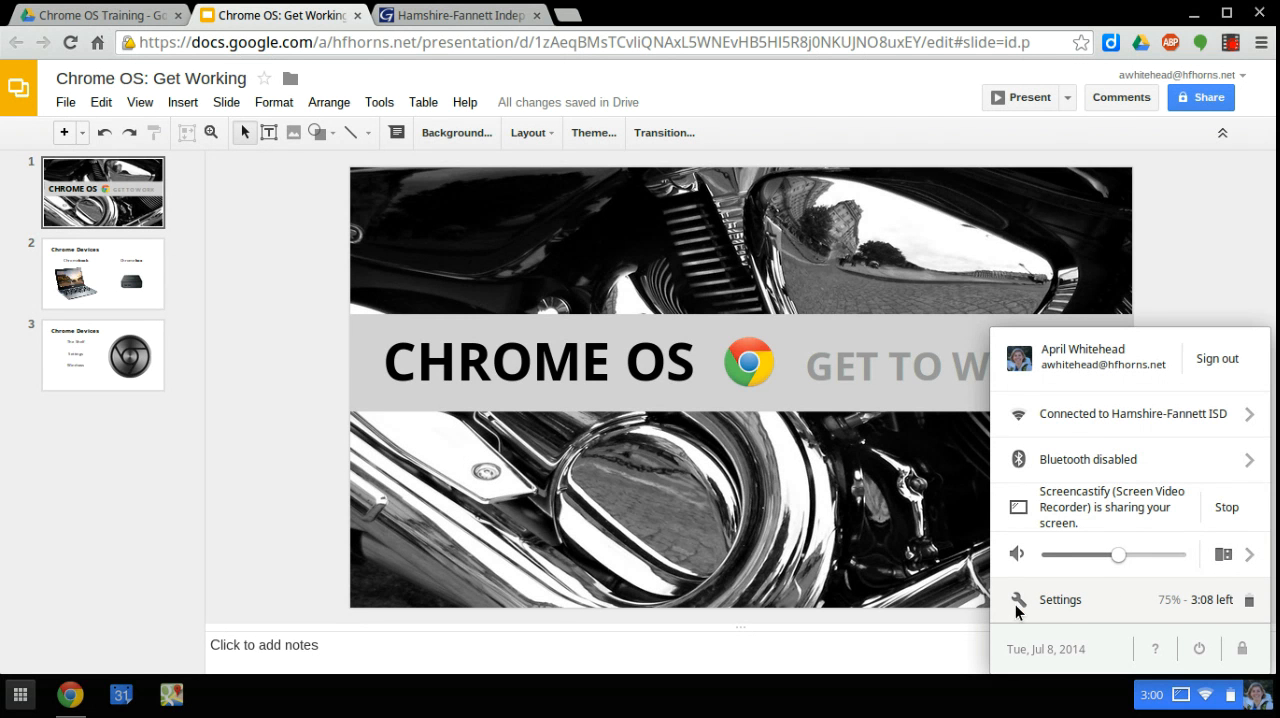
mouse_move(1182, 612)
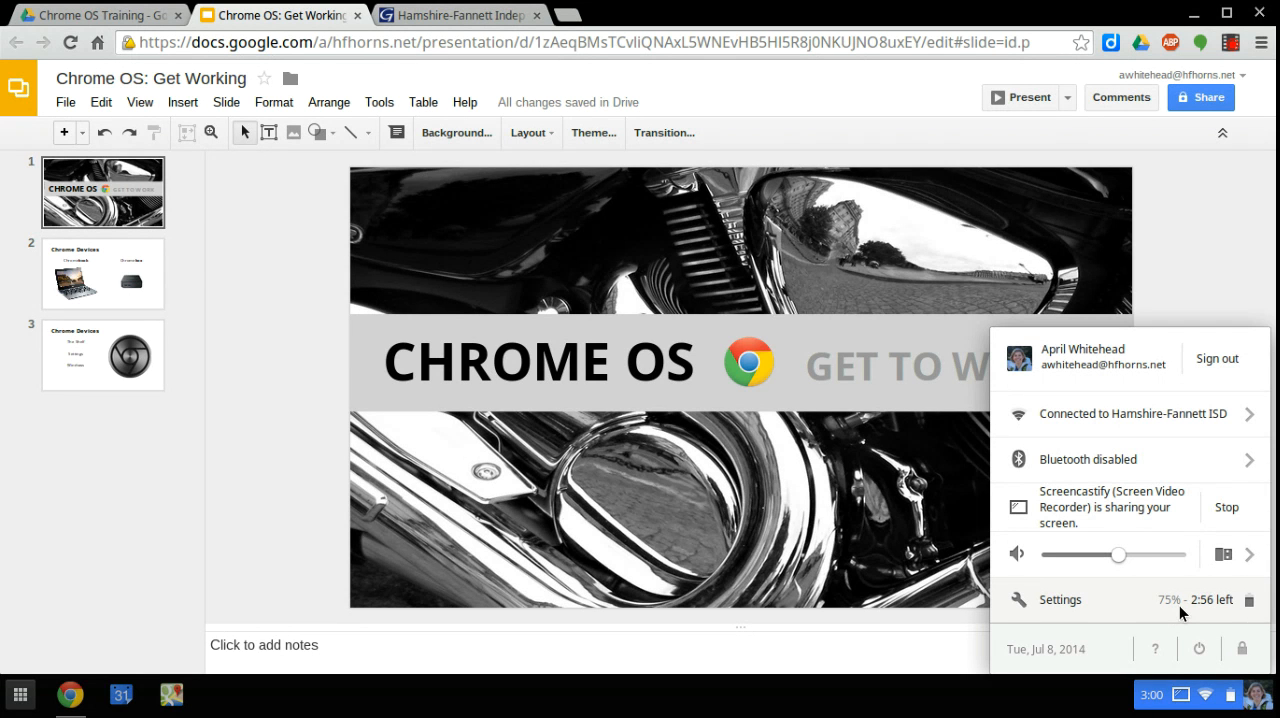
mouse_move(1172, 620)
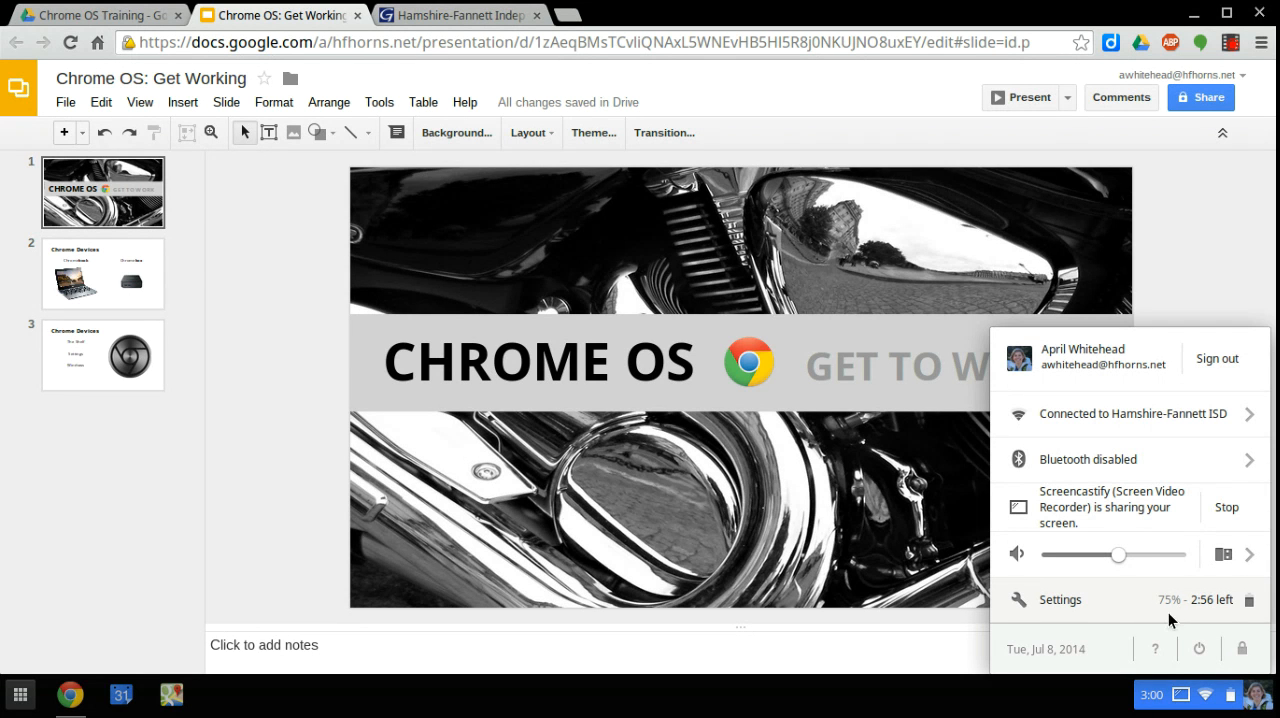
mouse_move(1200, 608)
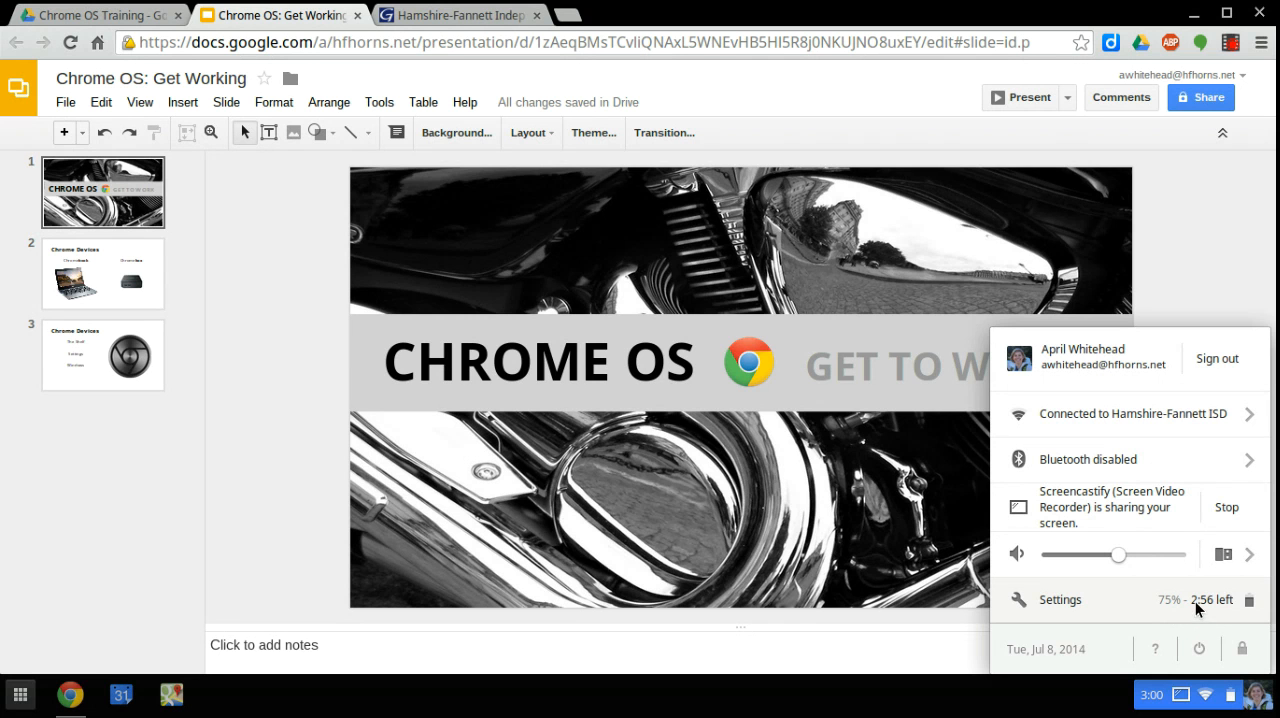
mouse_move(1265, 615)
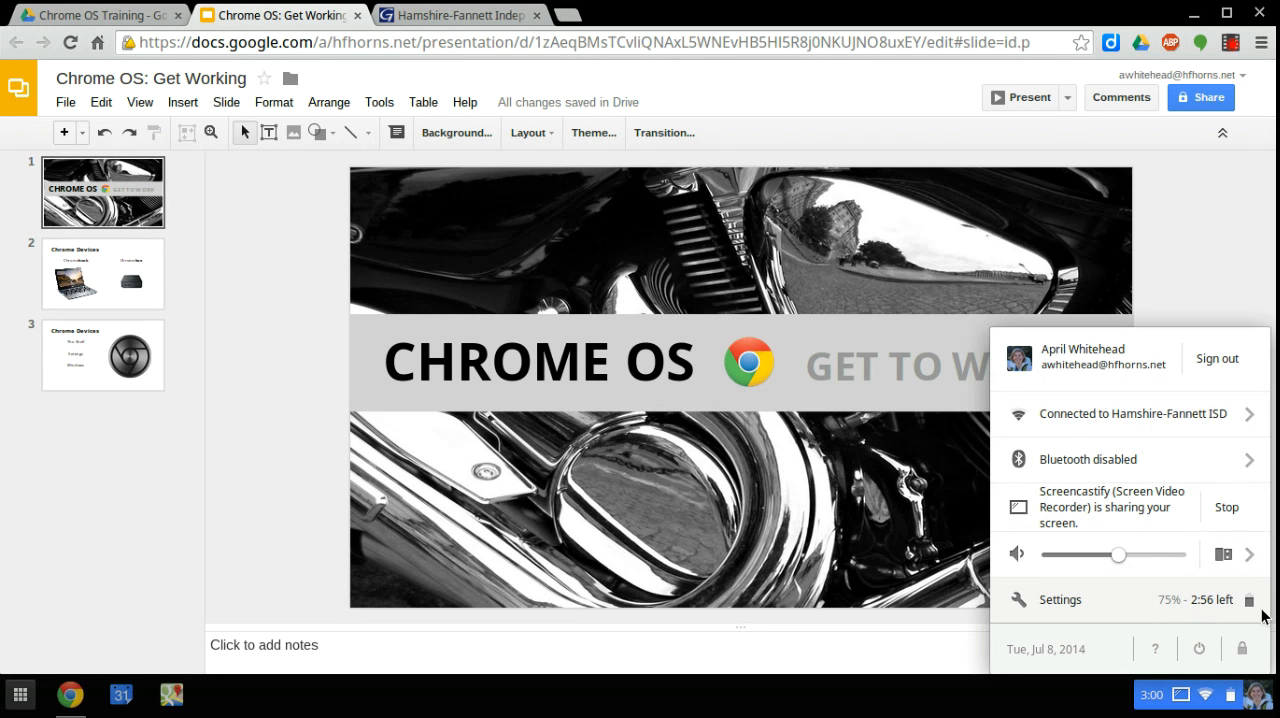
mouse_move(1035, 658)
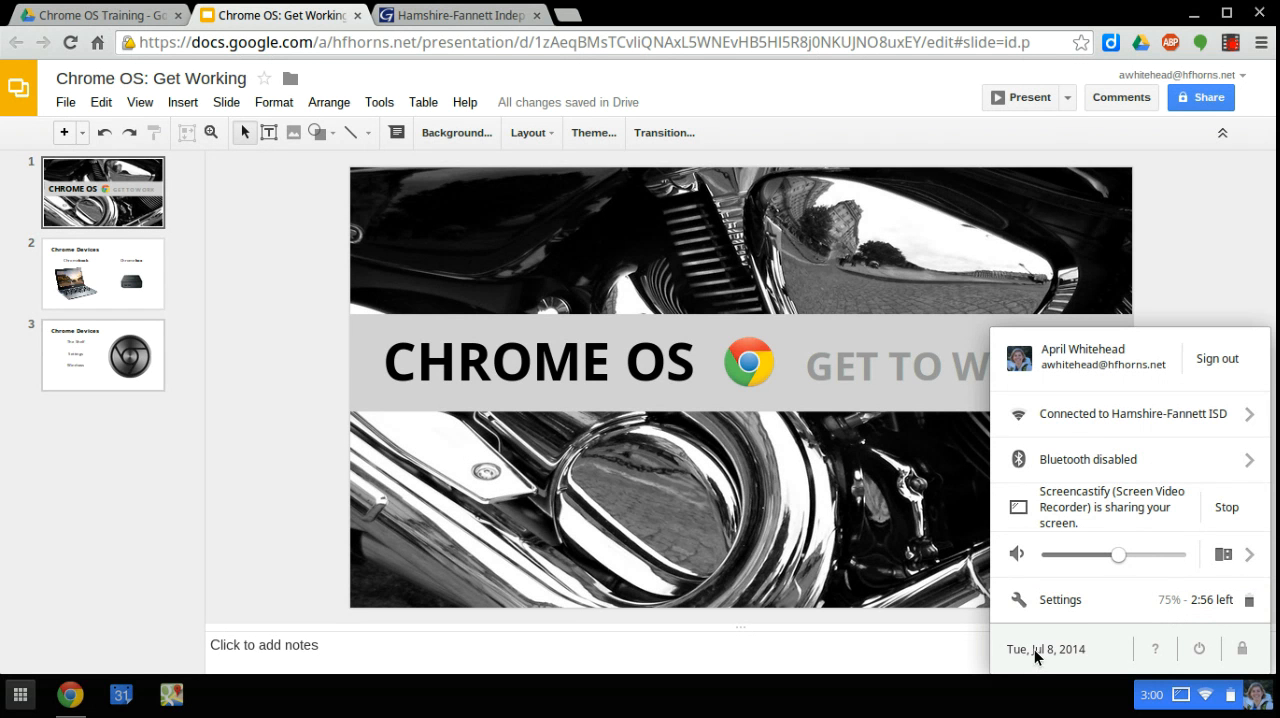
click(1059, 599)
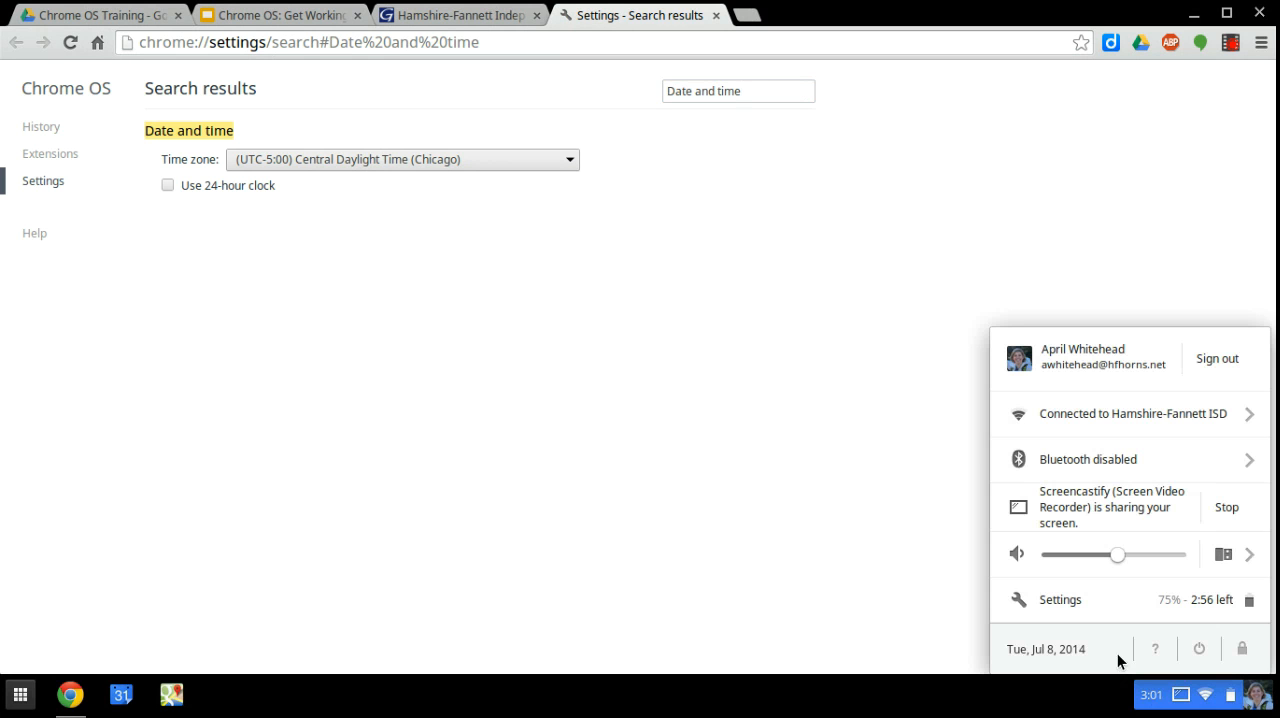
mouse_move(1155, 649)
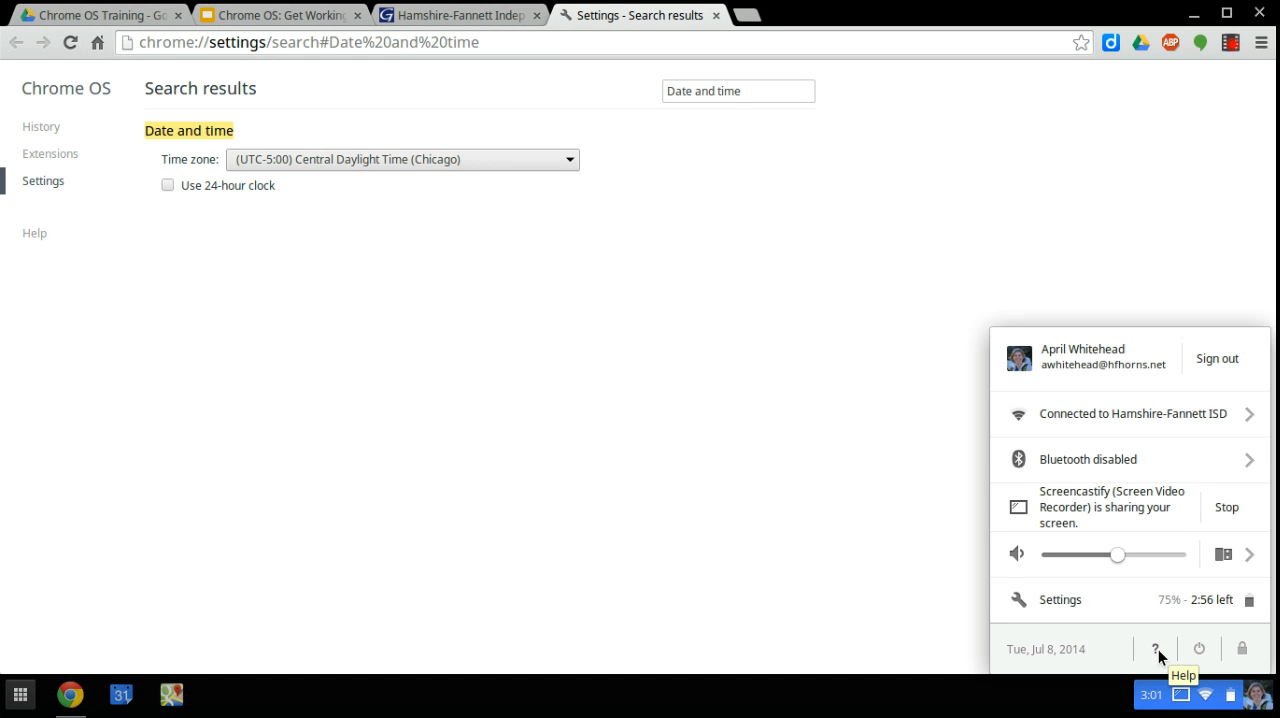
mouse_move(1159, 665)
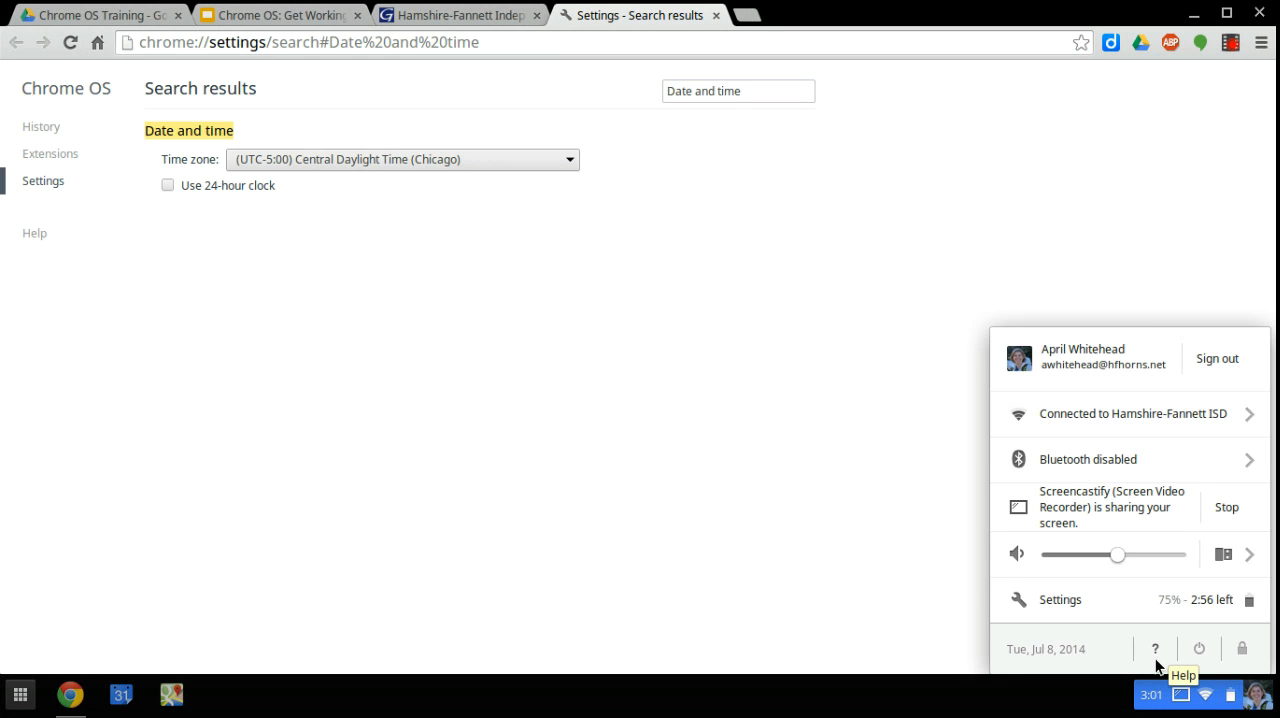
- Open Chromebook Help from the status menu's Help icon
click(1155, 649)
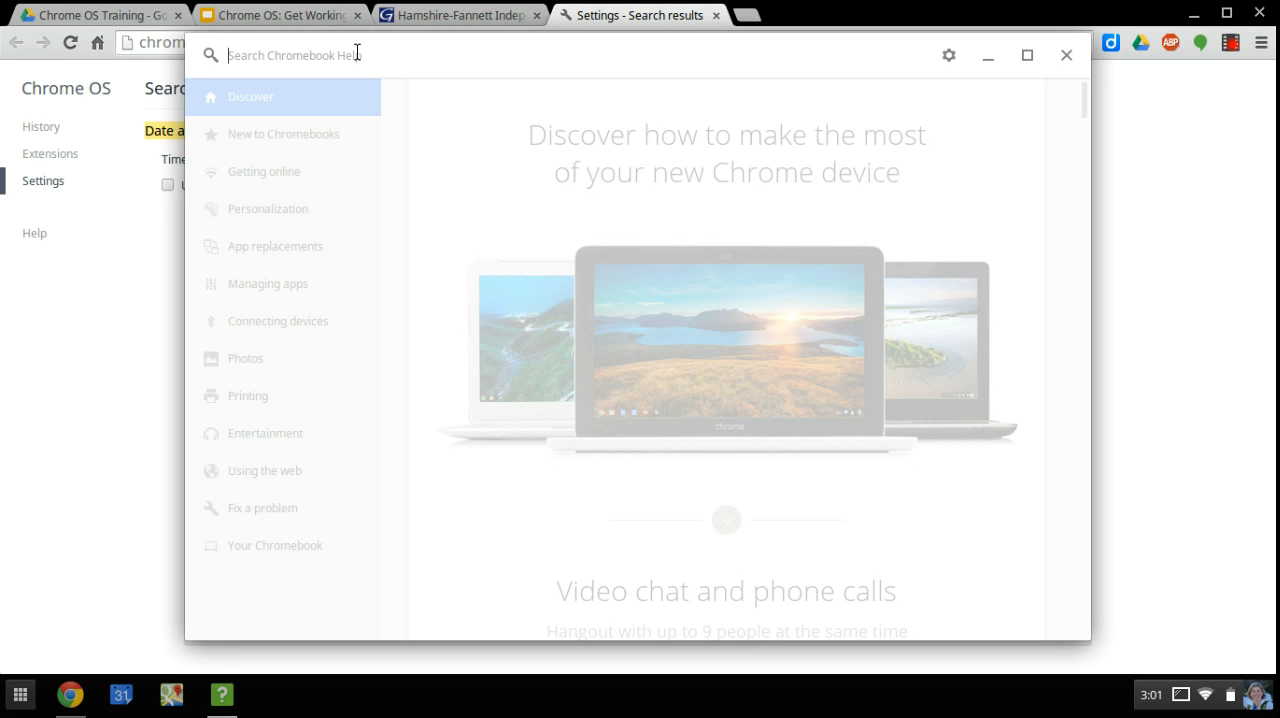
- Show the New to Chromebooks topics in Chromebook Help
text(minim)
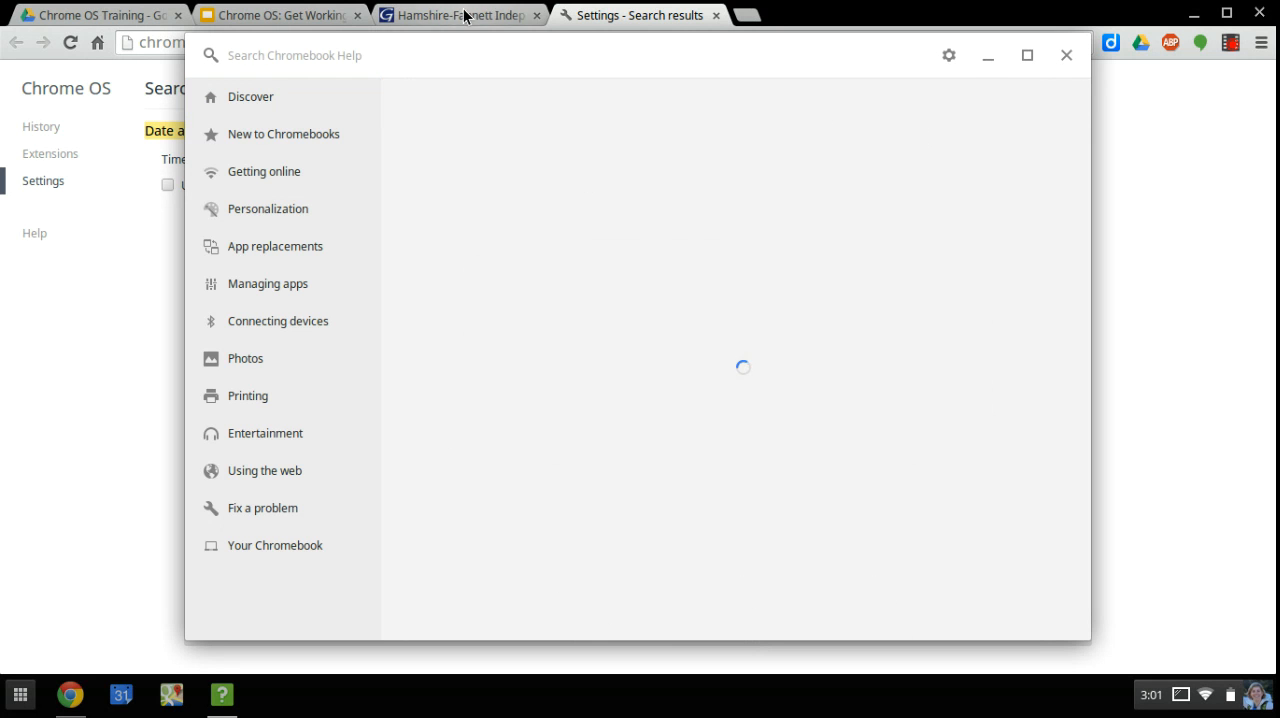
click(283, 133)
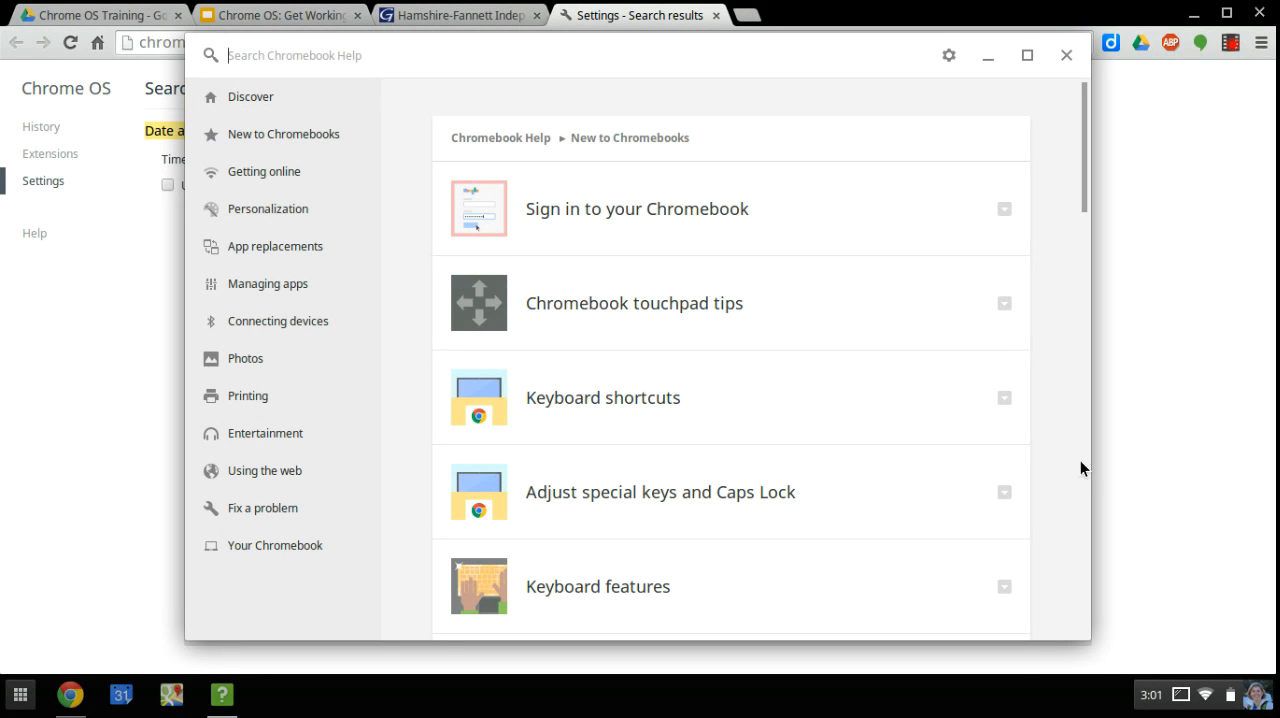
mouse_move(1193, 640)
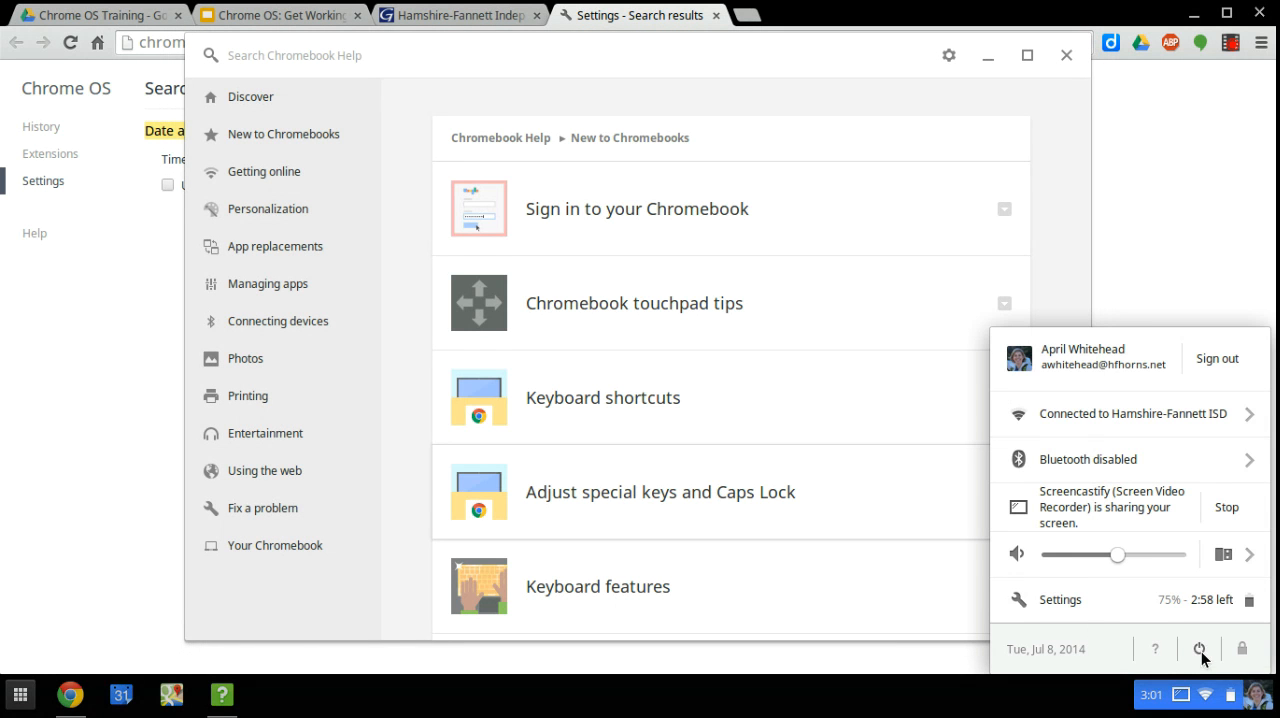
mouse_move(1200, 649)
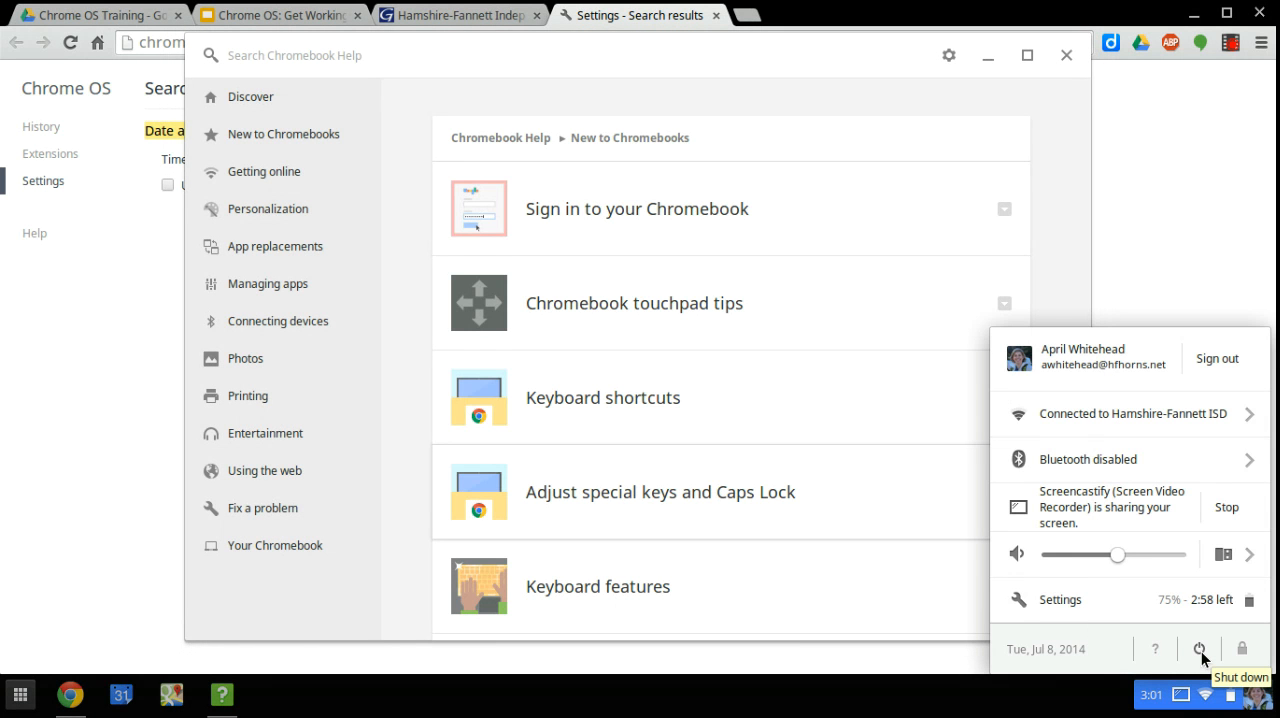
mouse_move(1205, 648)
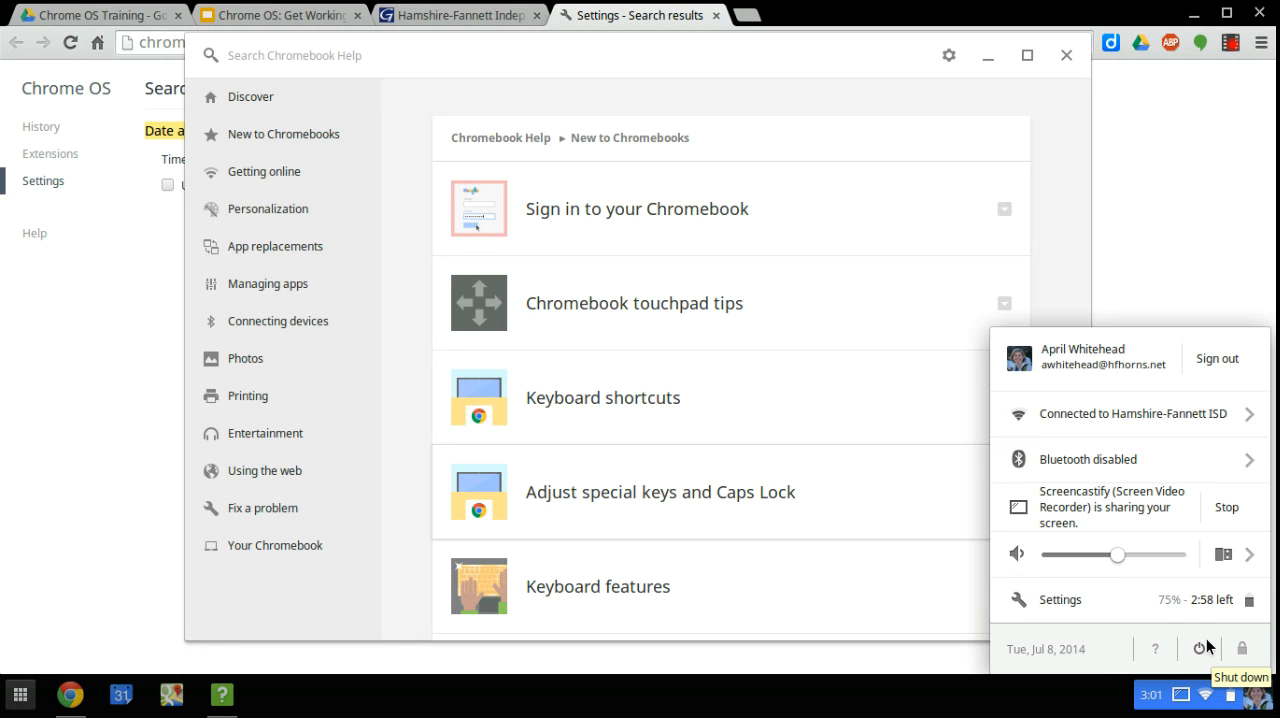
mouse_move(1192, 646)
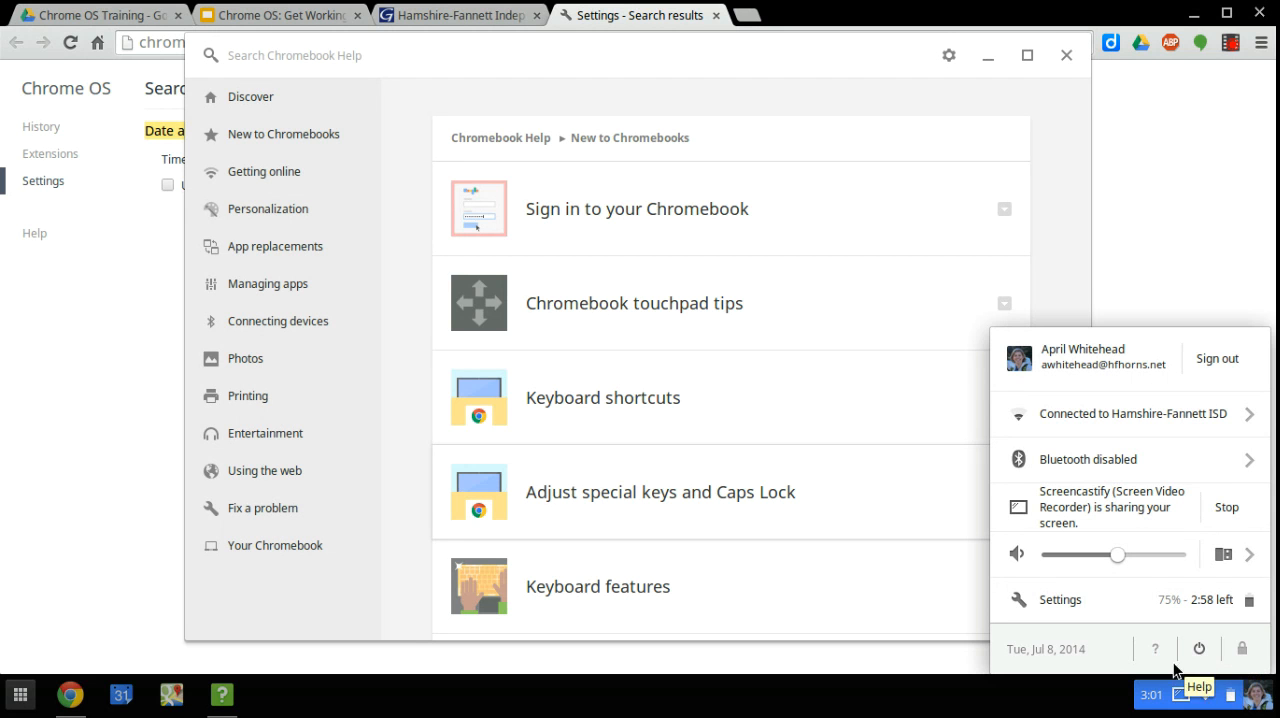
mouse_move(1199, 648)
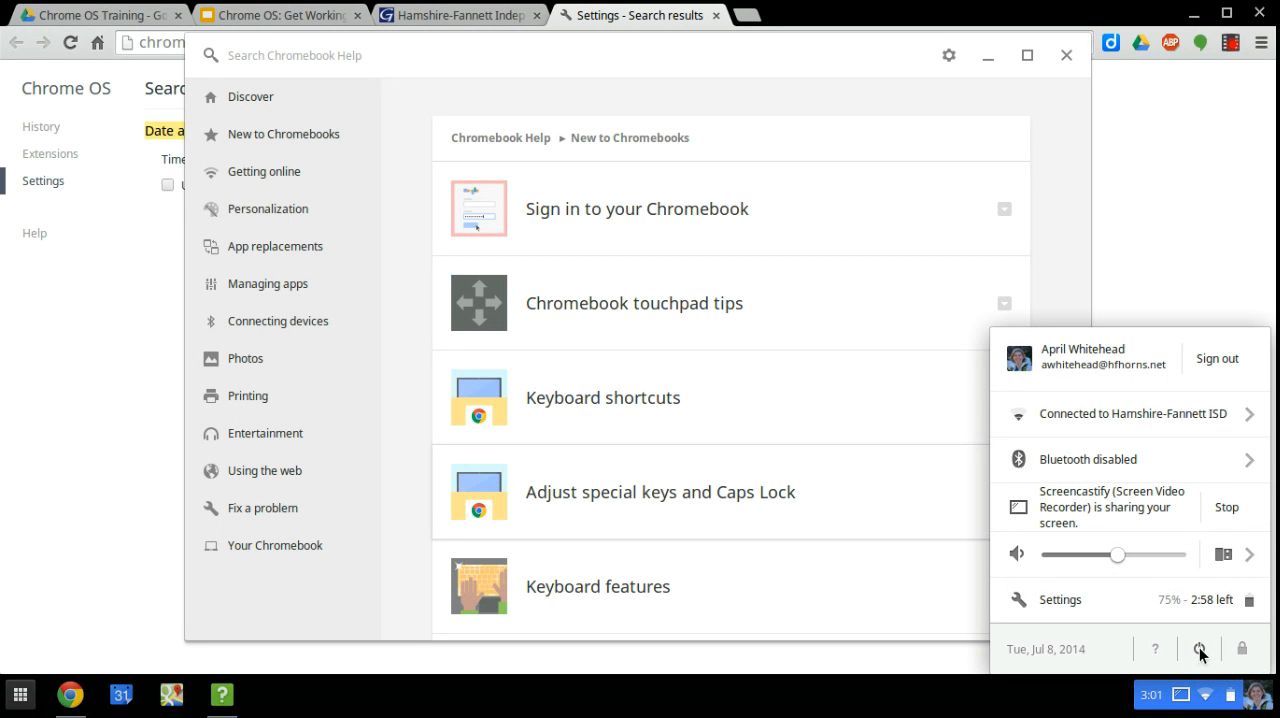
mouse_move(1241, 649)
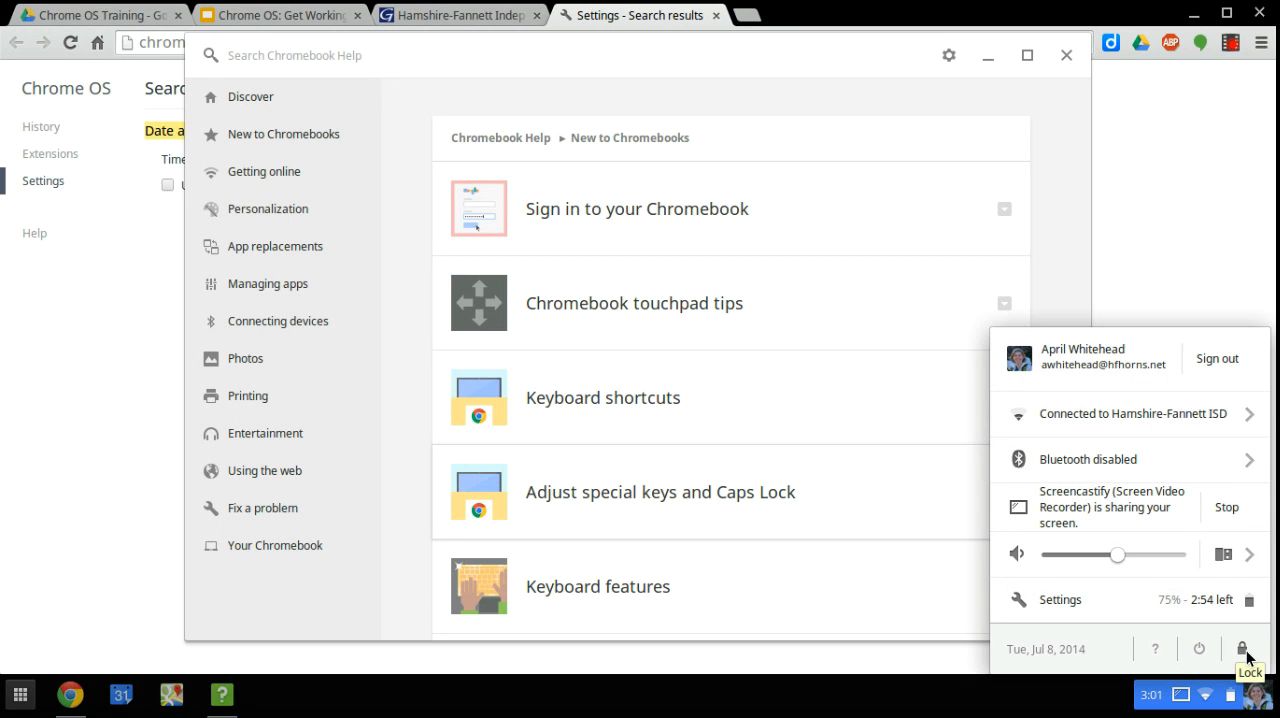